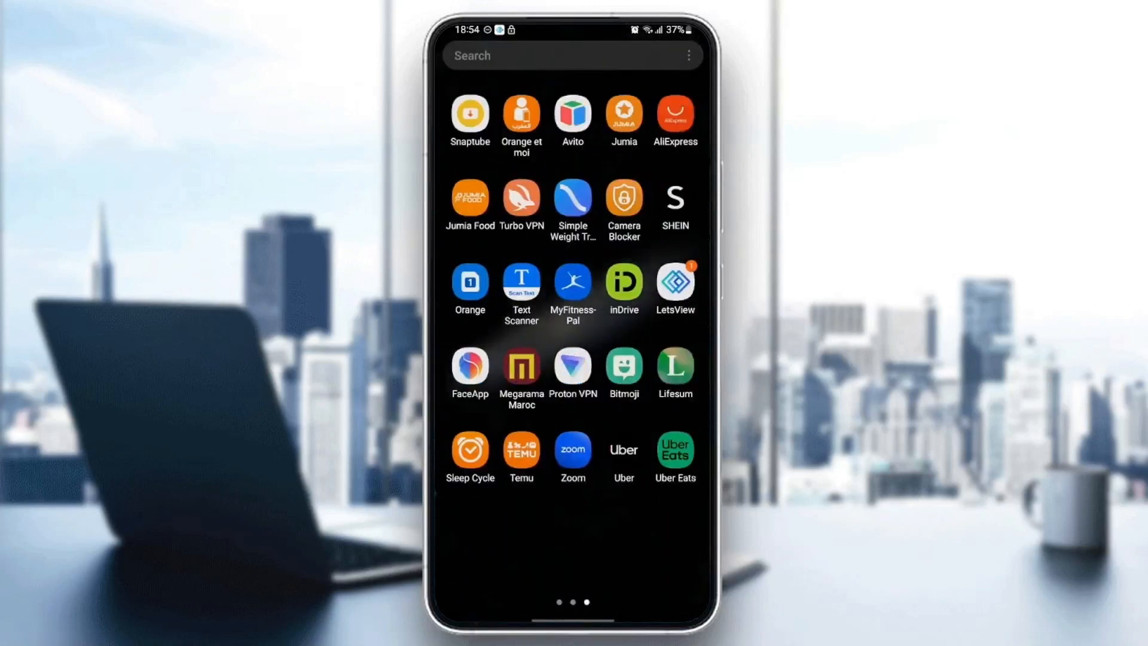
- Launch the Uber app from the app drawer to its welcome screen
{"action": "left_click", "coordinate": [623, 449]}
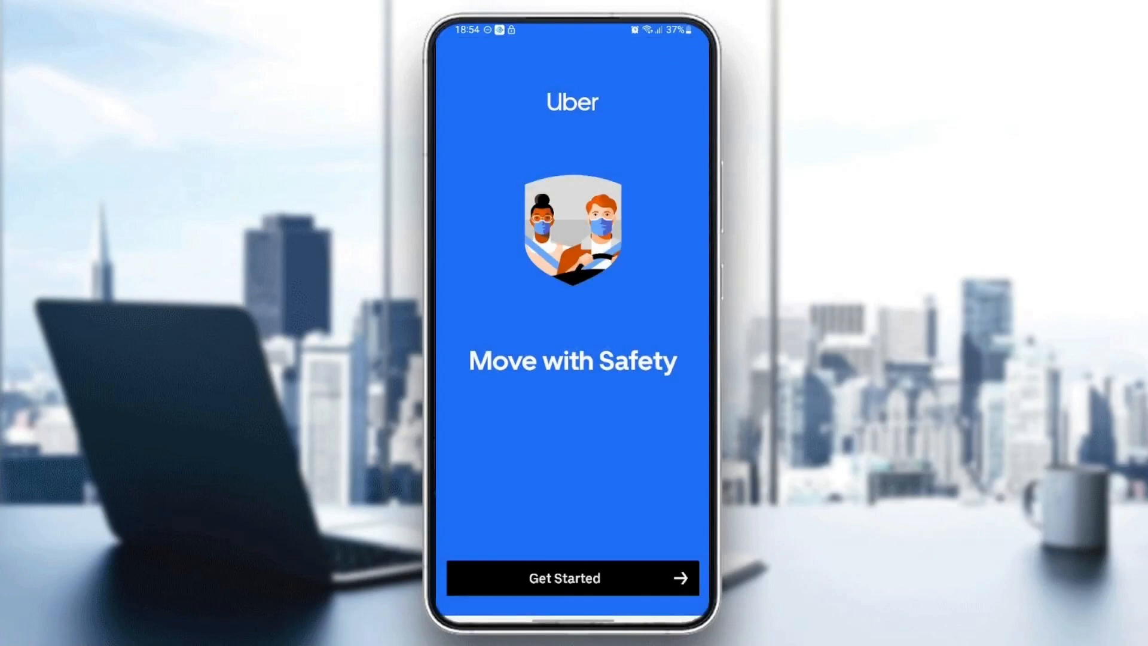
- Start sign-up with Get Started and choose the suggested phone number in the 'Continue with' picker
{"action": "left_click", "coordinate": [572, 577]}
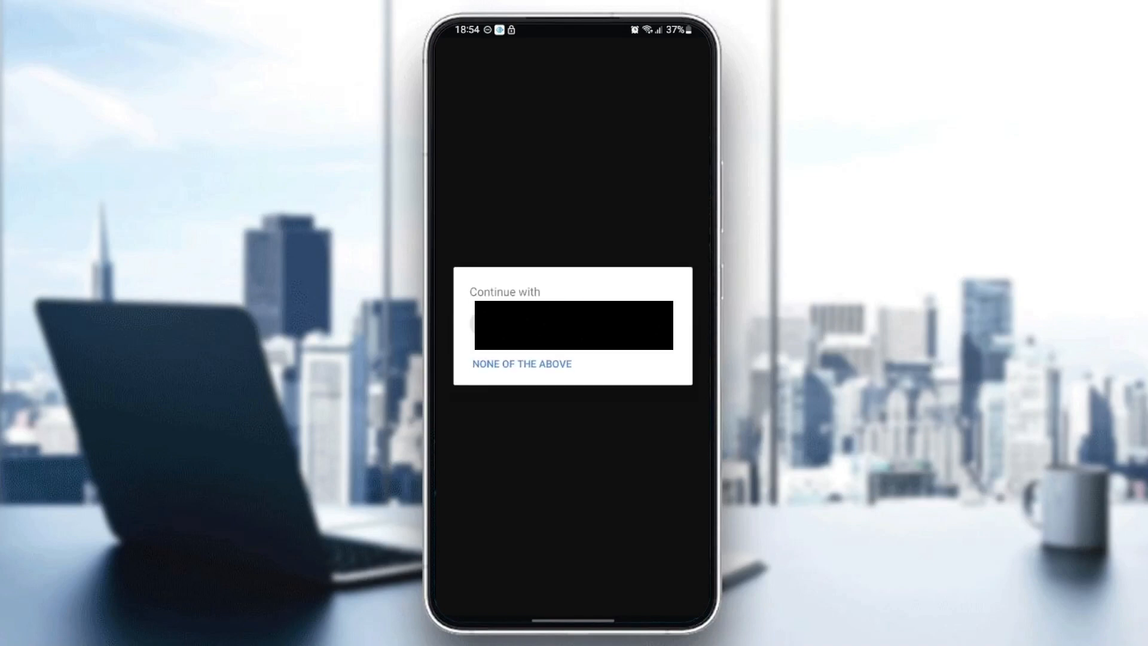
{"action": "left_click", "coordinate": [521, 363]}
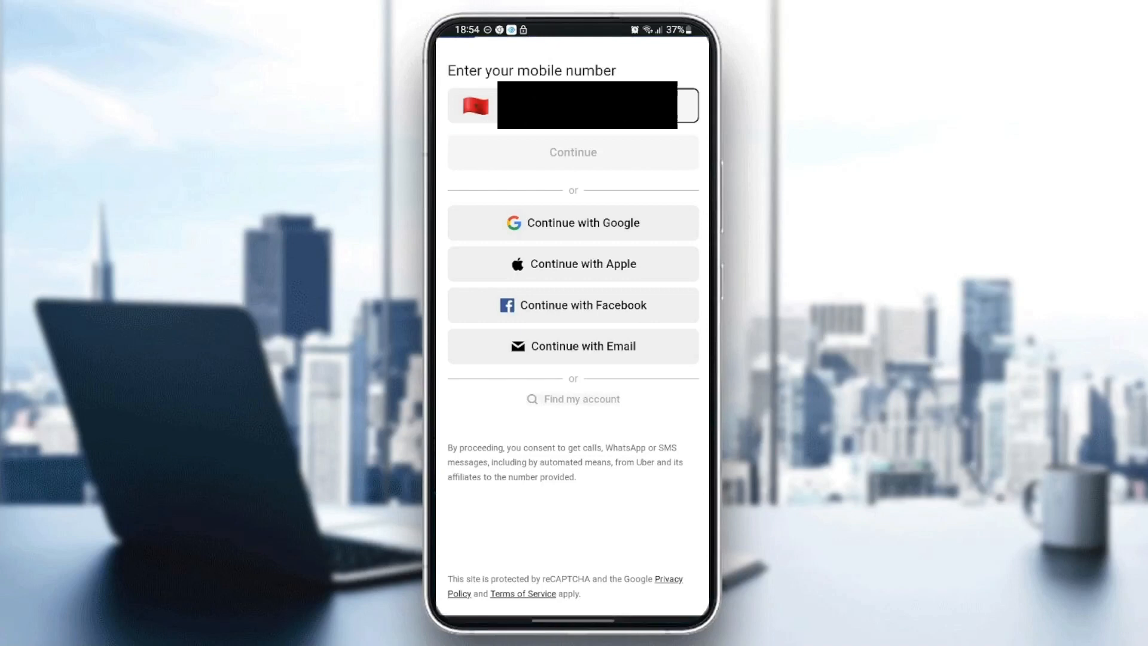
{"action": "left_click", "coordinate": [573, 152]}
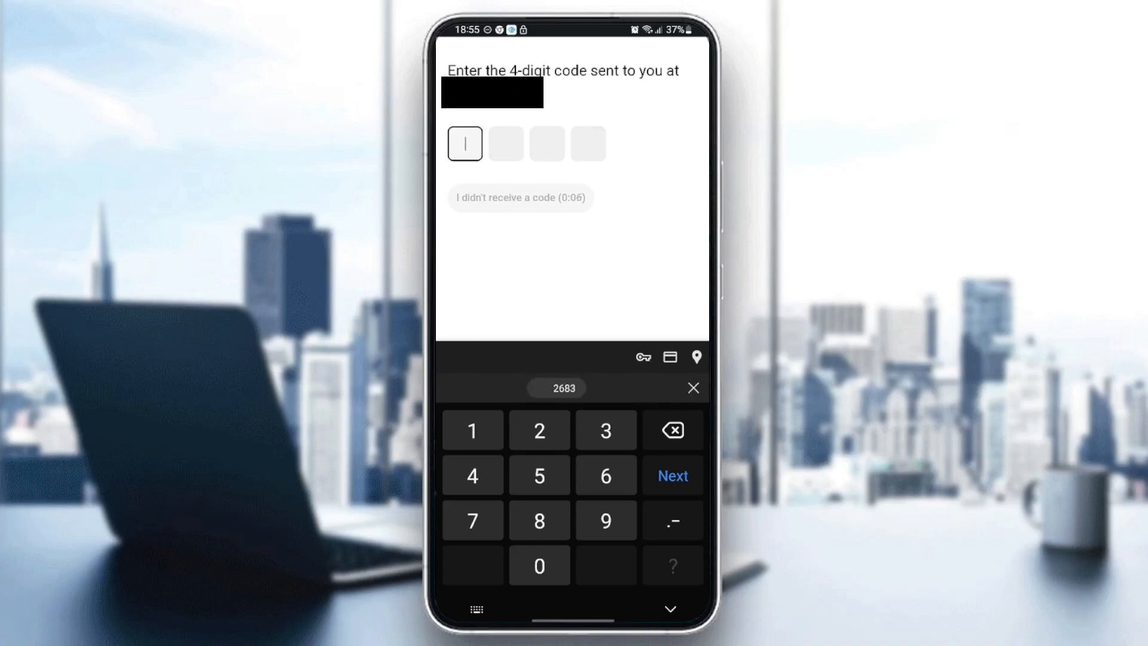
{"action": "left_click", "coordinate": [670, 475]}
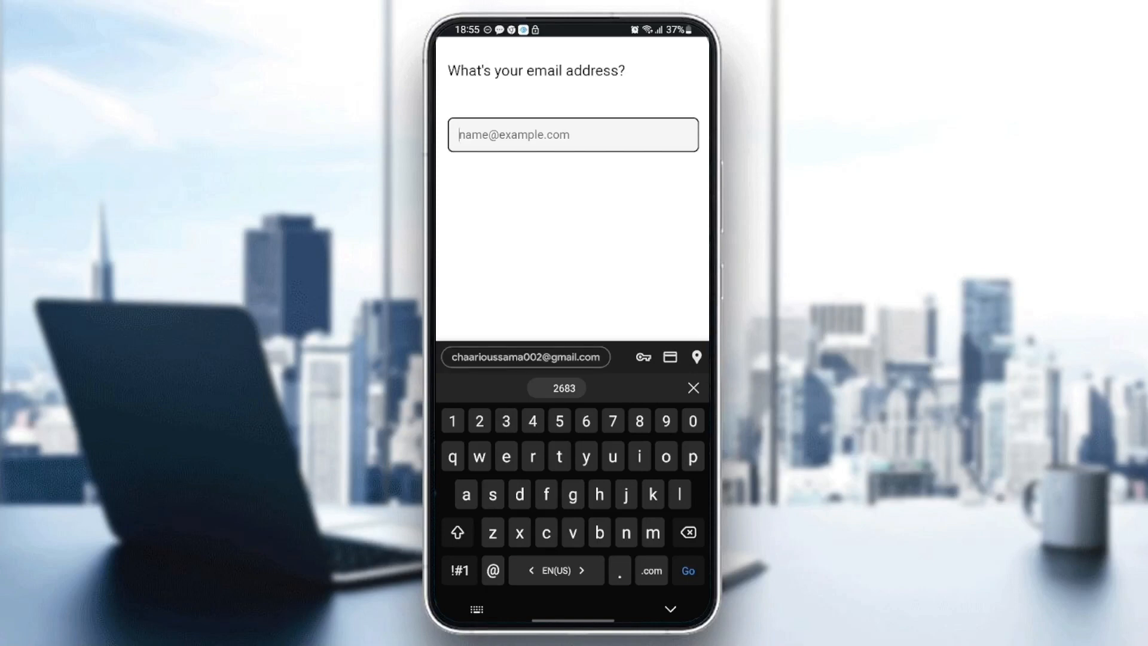
- Fill in the suggested email address and continue to the name step
{"action": "left_click", "coordinate": [523, 358]}
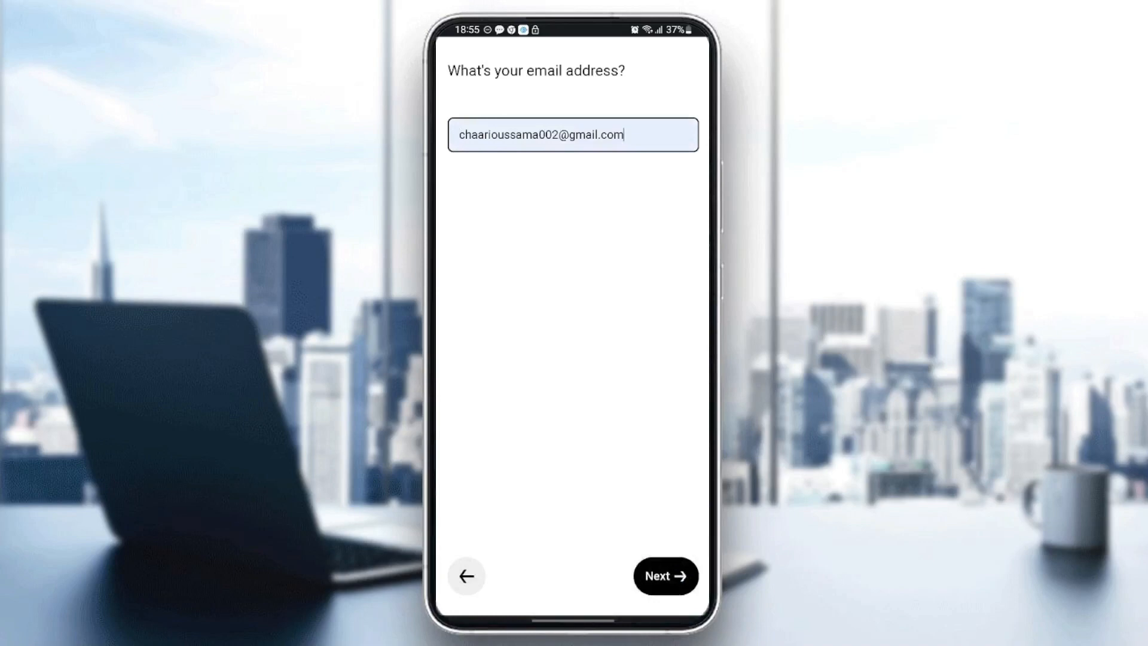
{"action": "left_click", "coordinate": [664, 575]}
{"action": "type", "text": "A"}
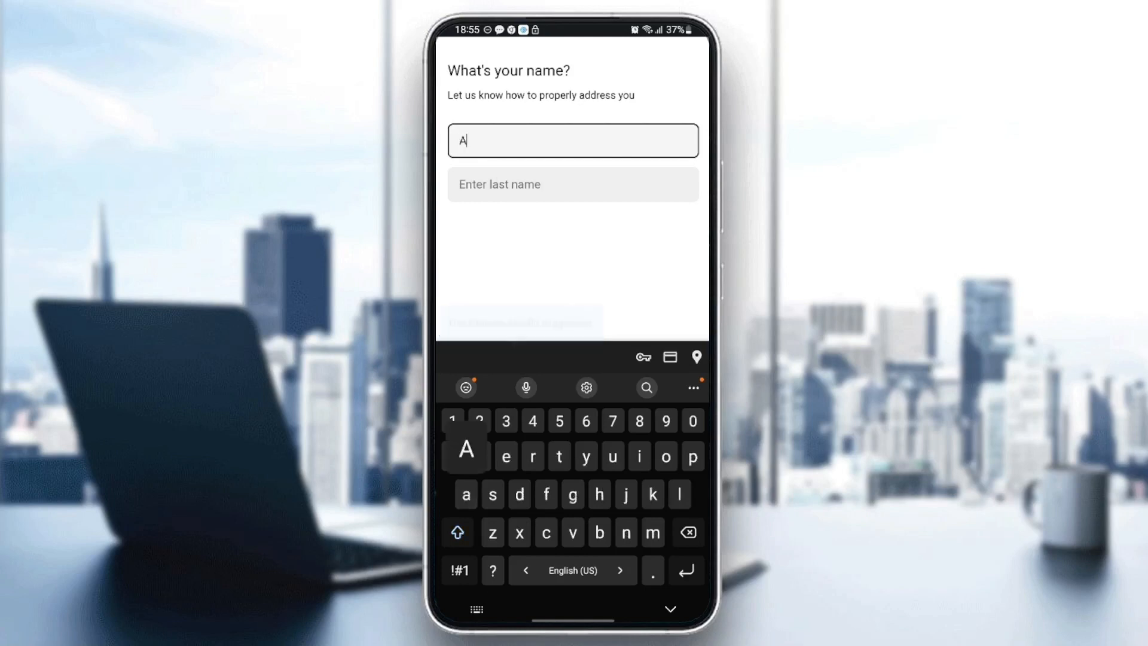
- Submit the first and last name, tick I Agree to the terms and privacy notice, and proceed
{"action": "left_click", "coordinate": [687, 531]}
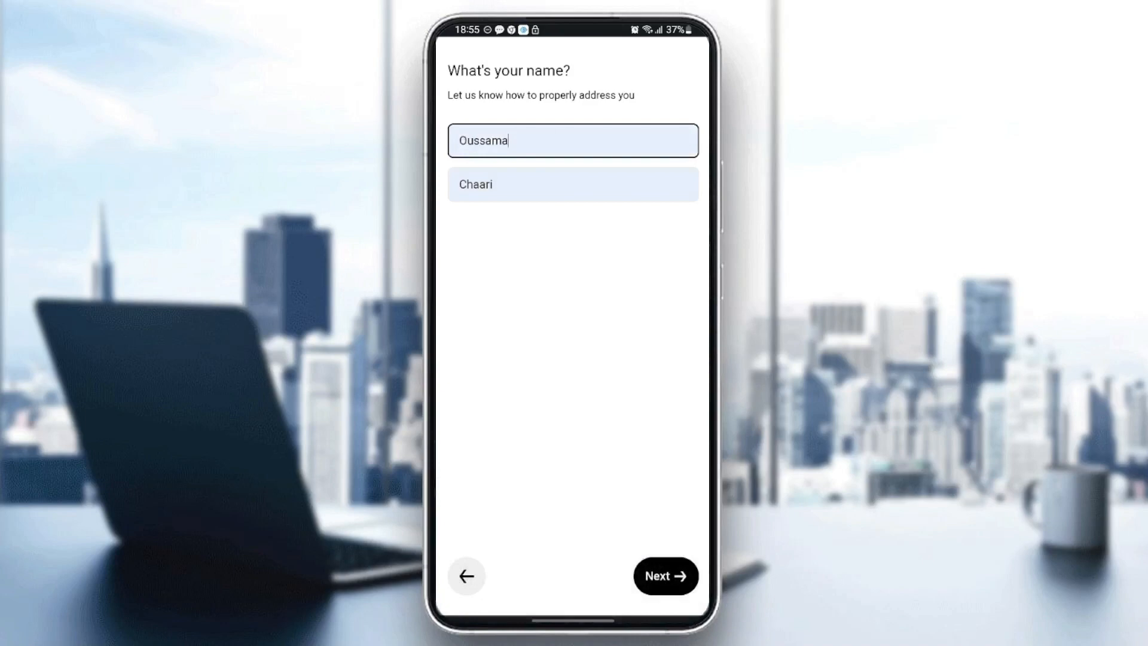
{"action": "left_click", "coordinate": [664, 575]}
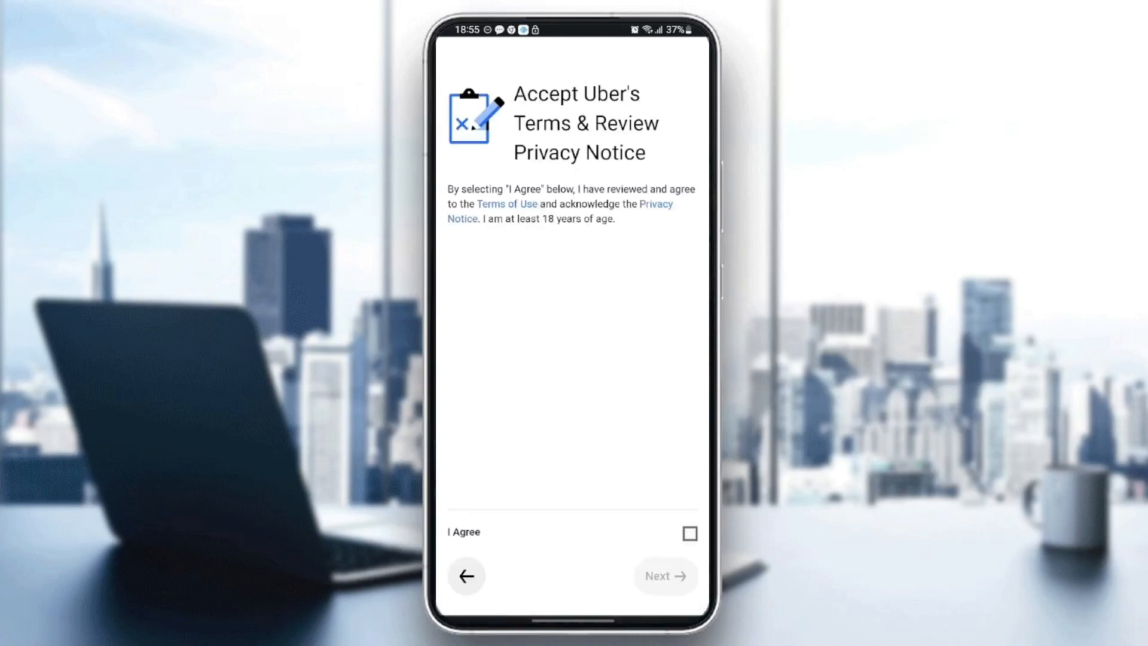
{"action": "left_click", "coordinate": [689, 533]}
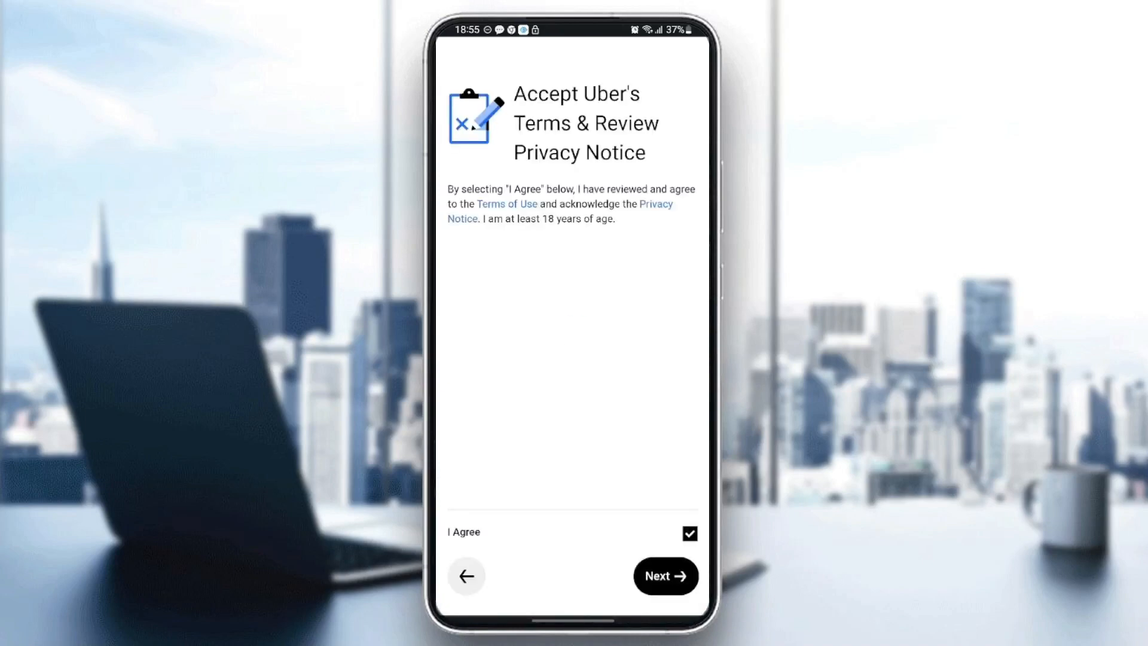
{"action": "left_click", "coordinate": [663, 575]}
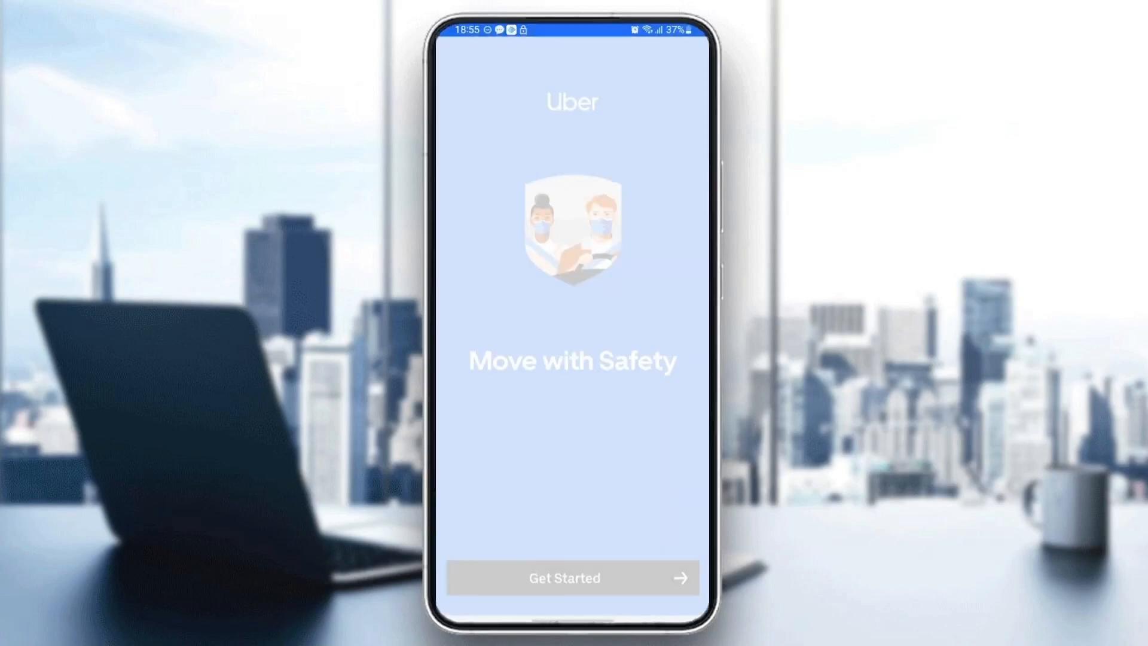
- Pass the Facebook access request and skip adding a payment method to reach the Rides home screen
{"action": "left_click", "coordinate": [572, 577]}
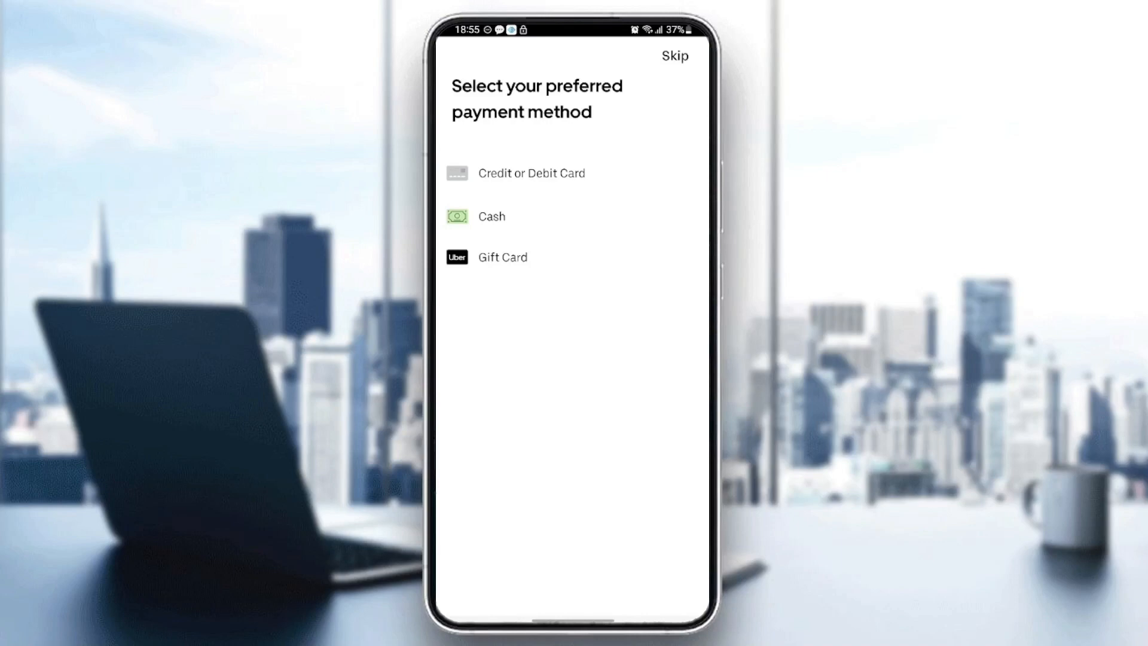
{"action": "left_click", "coordinate": [673, 57]}
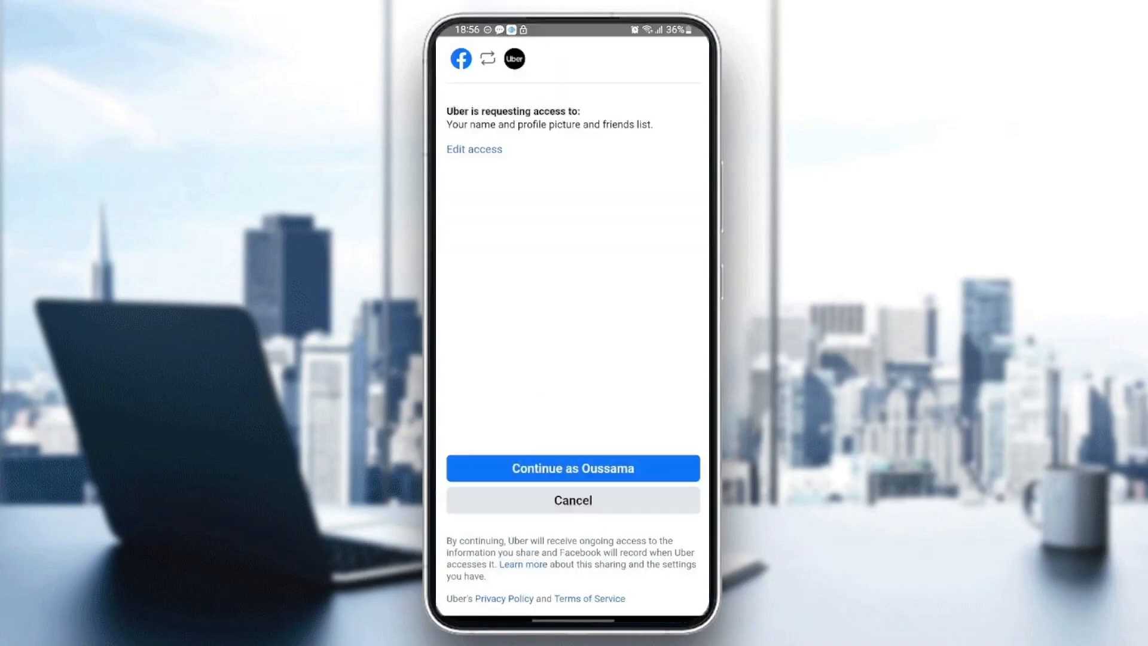
{"action": "left_click", "coordinate": [572, 467]}
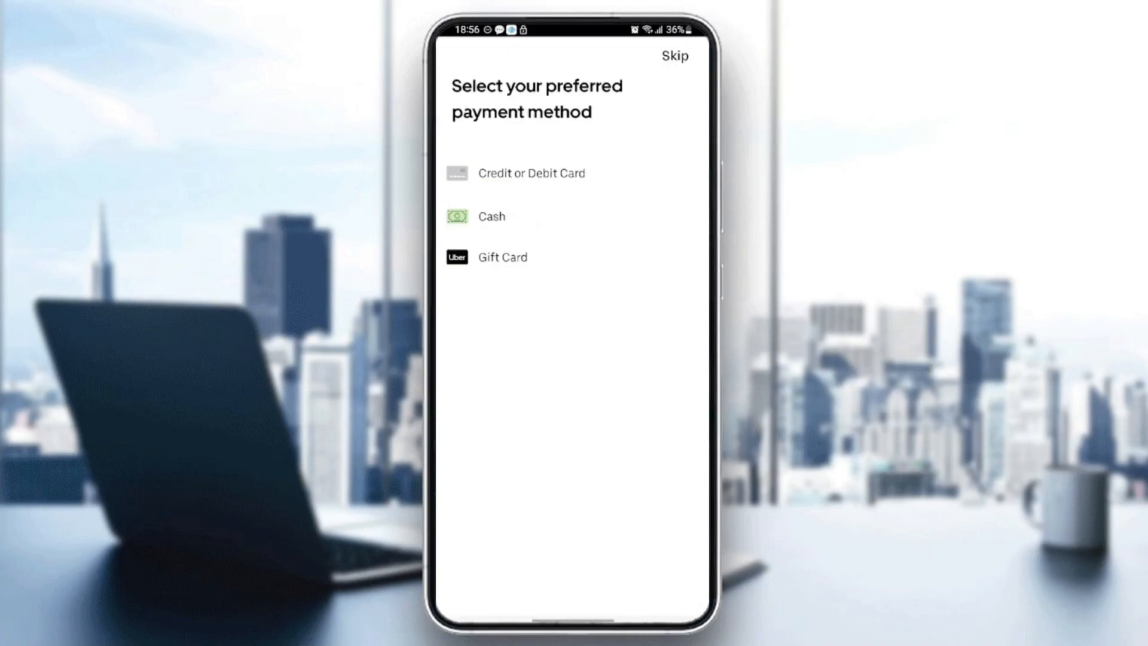
{"action": "left_click", "coordinate": [675, 57]}
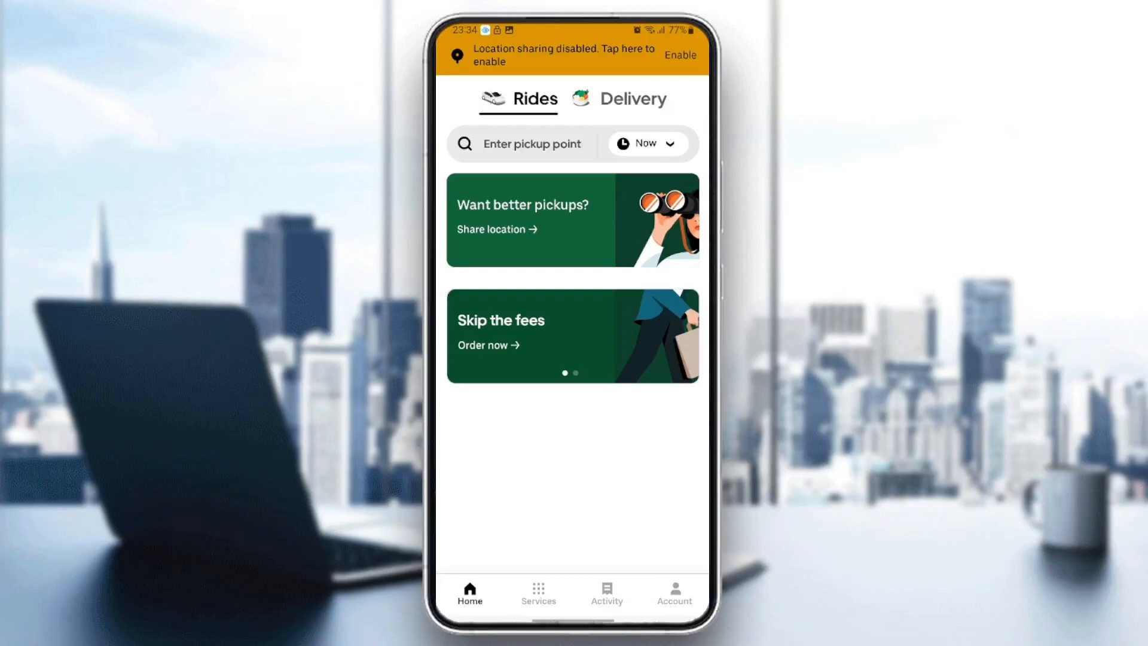
- Go to the Account tab and open its Settings screen
{"action": "left_click", "coordinate": [673, 593]}
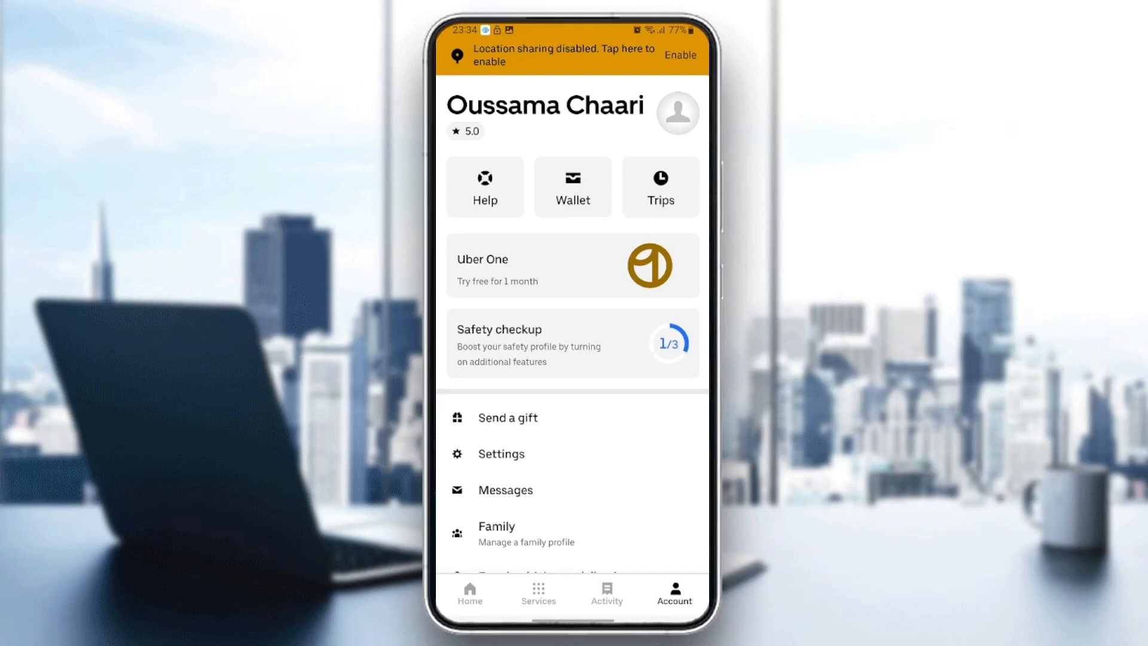
{"action": "left_click", "coordinate": [501, 453]}
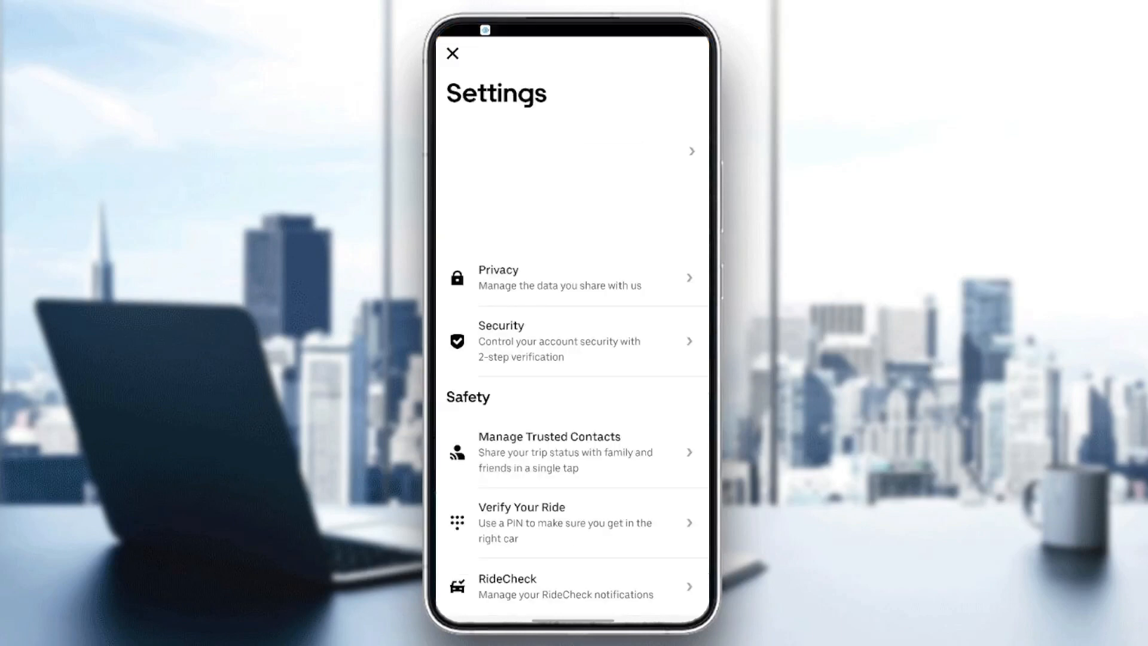
{"action": "scroll", "scroll_direction": "down", "scroll_amount": 3}
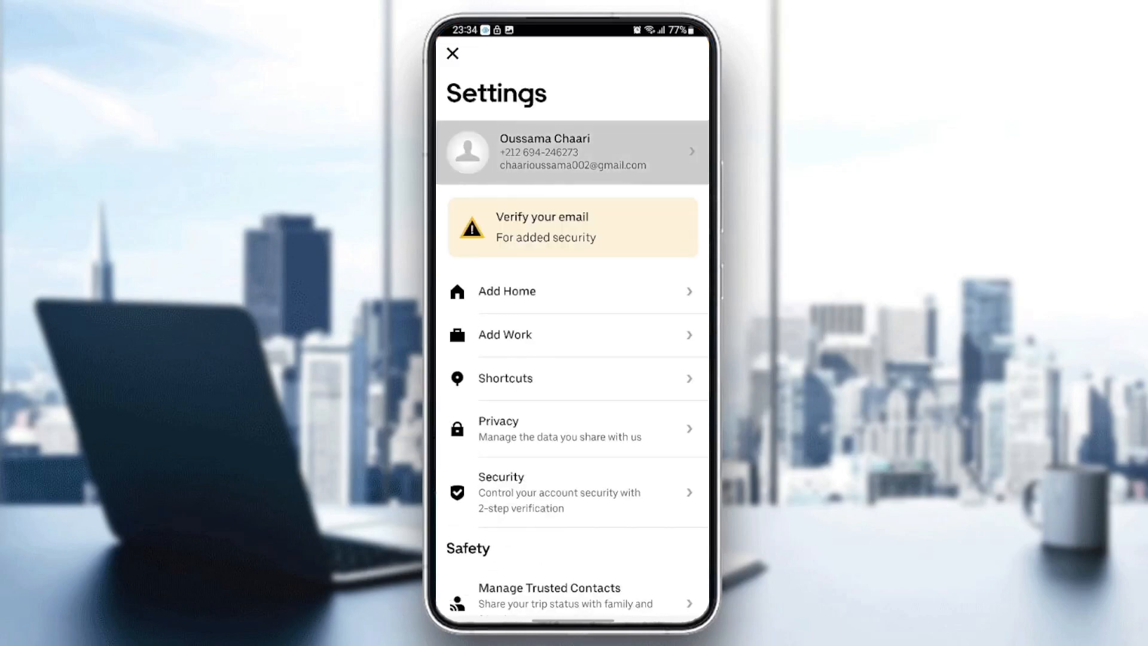
- From the profile's account info, reach the Security section's New Password form
{"action": "left_click", "coordinate": [573, 152]}
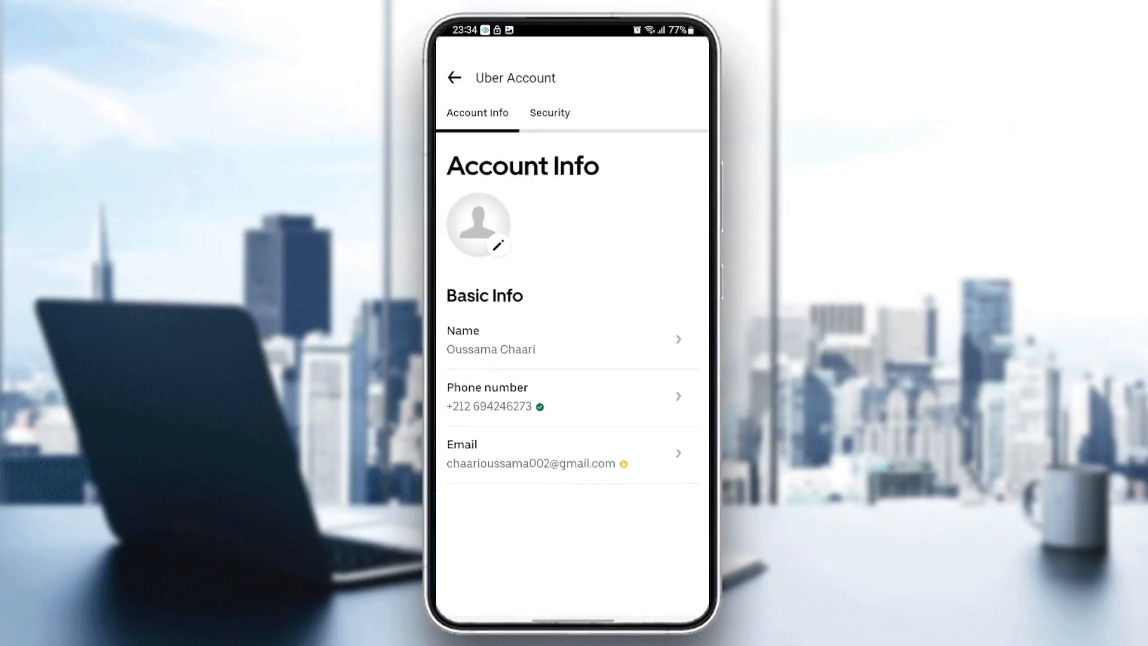
{"action": "left_click", "coordinate": [548, 113]}
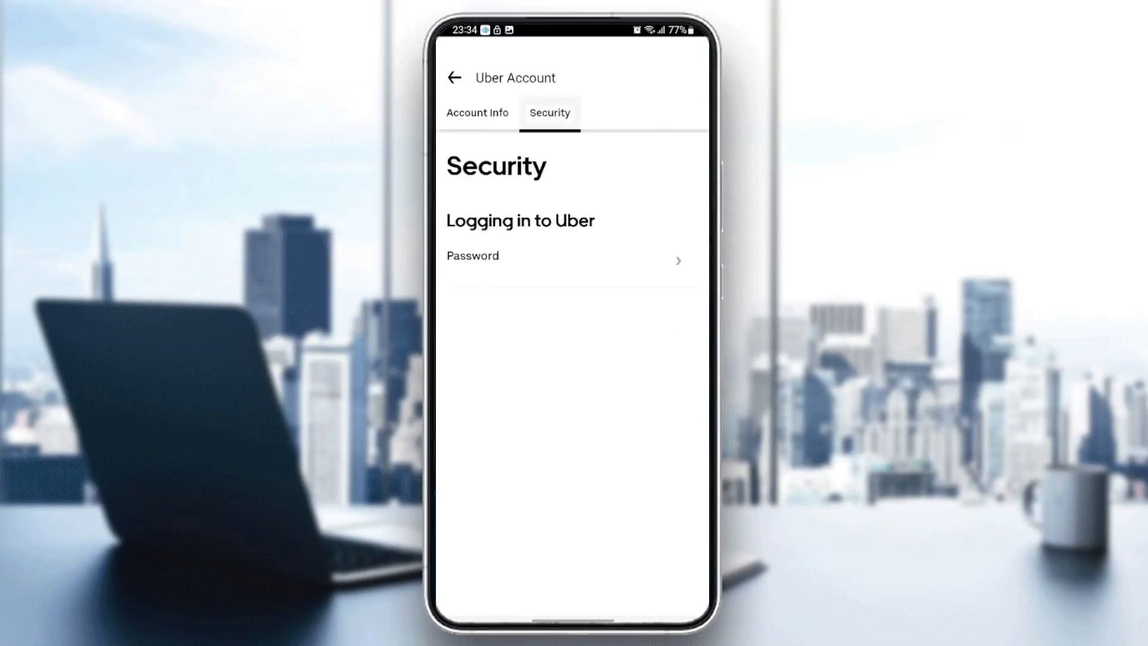
{"action": "left_click", "coordinate": [564, 261]}
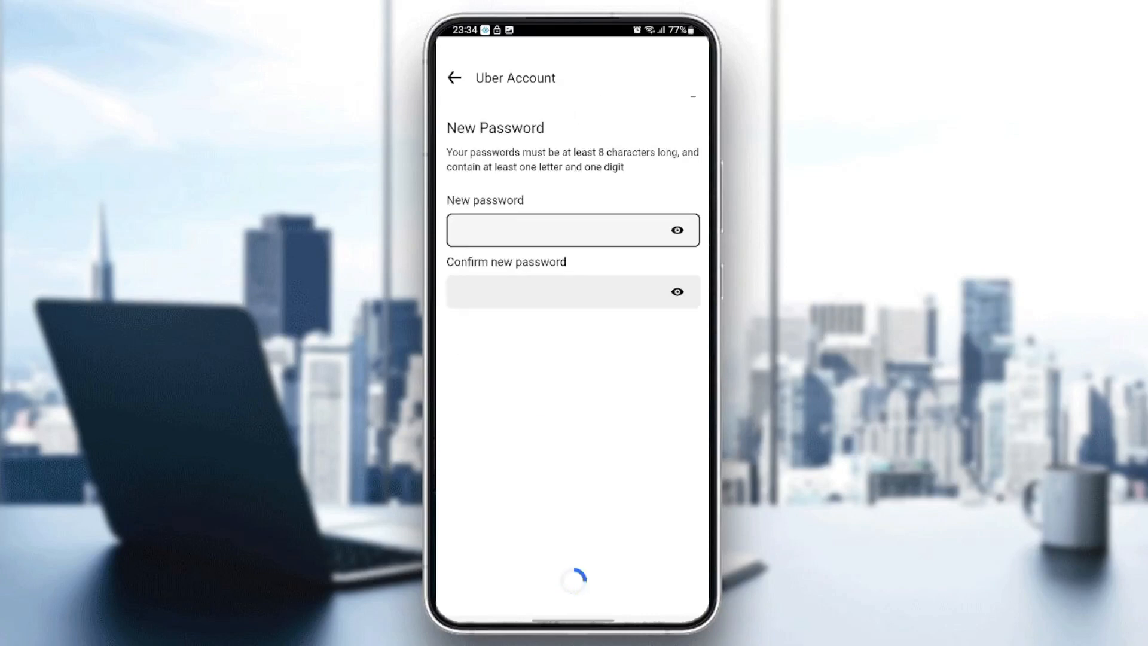